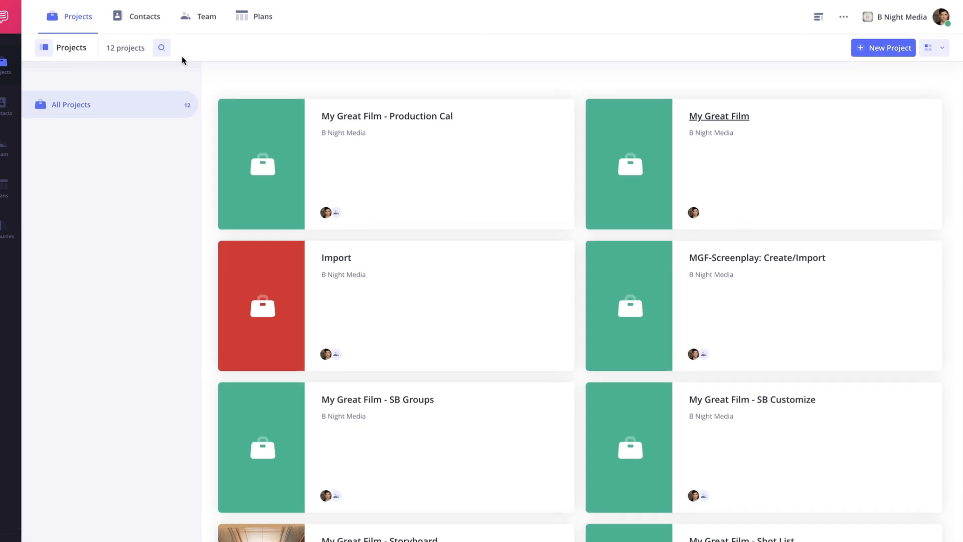
- View who has access to My Great Film, then open the team roster
left_click(693, 212)
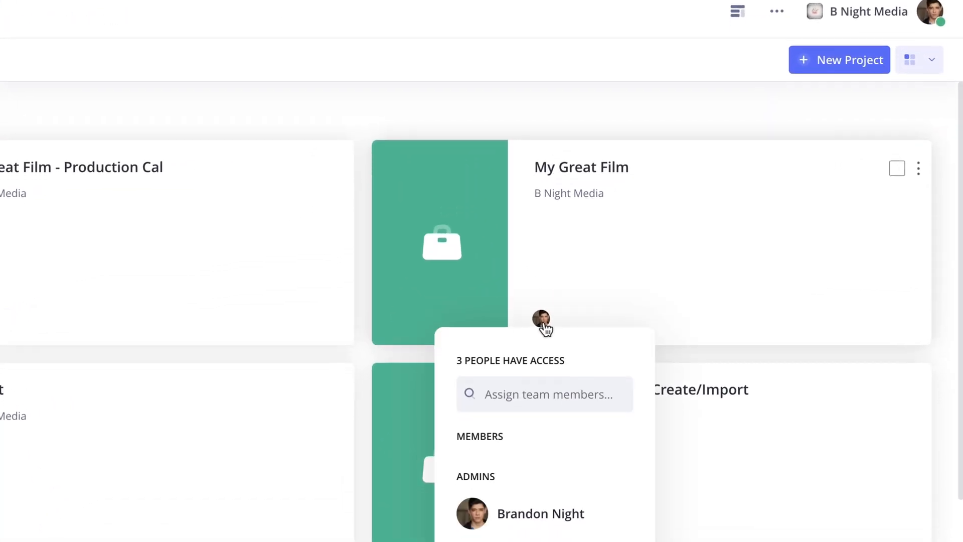
left_click(219, 16)
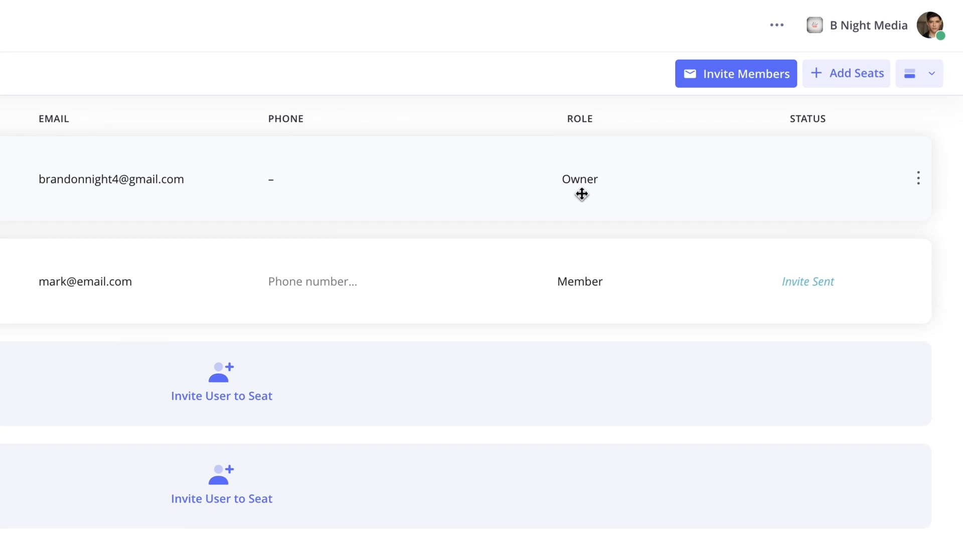
mouse_move(447, 119)
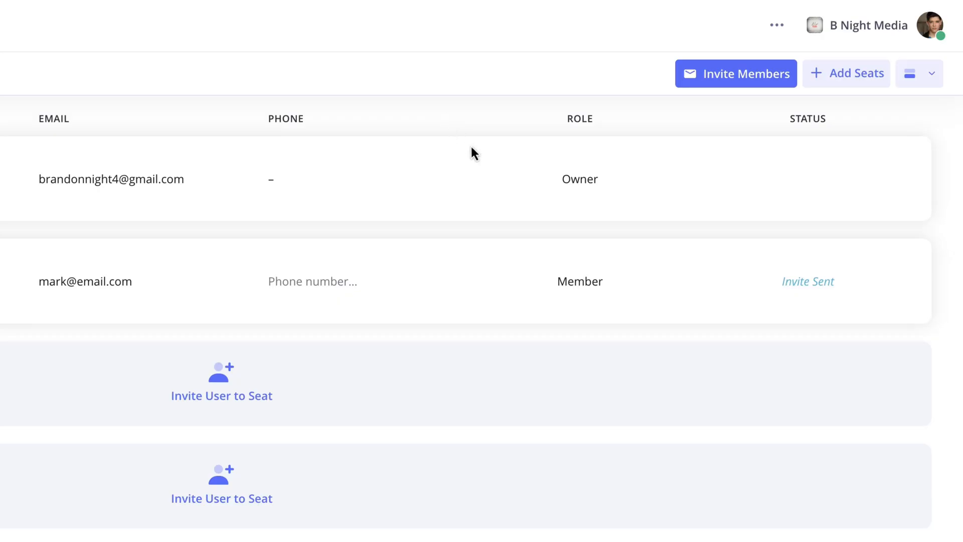
left_click(579, 281)
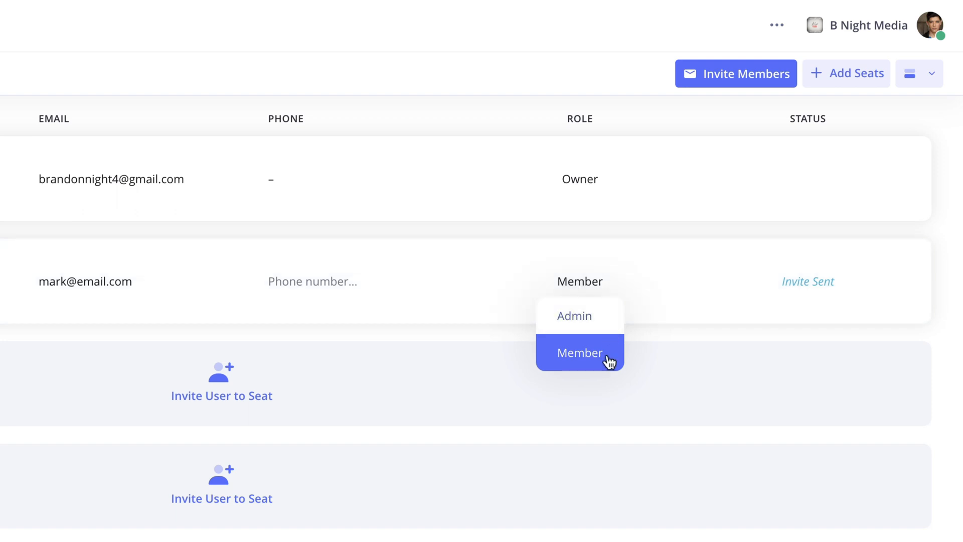
left_click(574, 315)
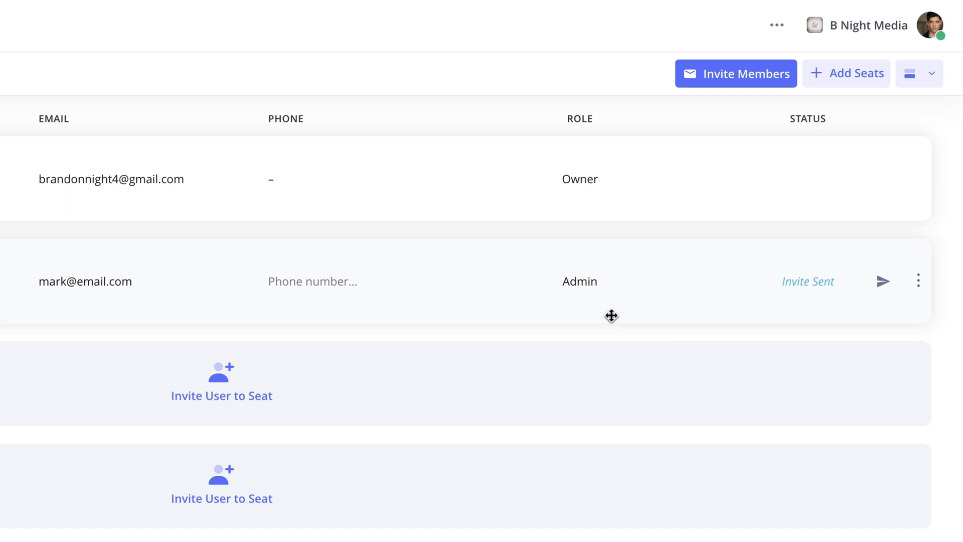
left_click(580, 281)
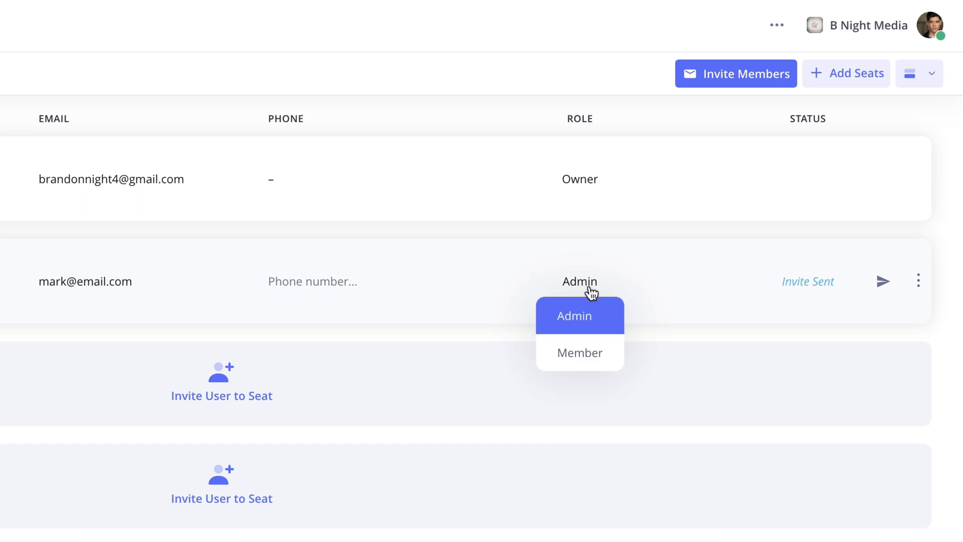
left_click(580, 352)
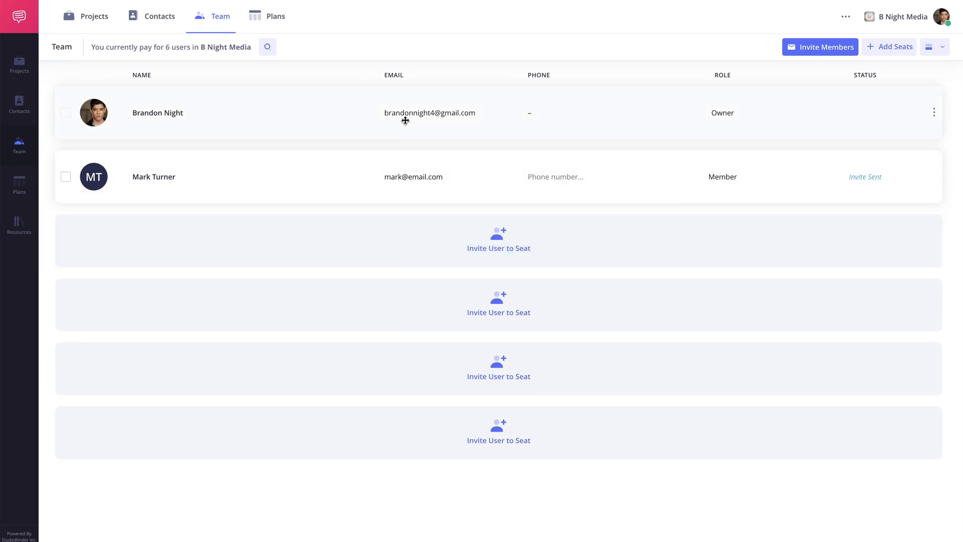
- From Projects, assign the invited teammate to My Great Film via its access list
left_click(93, 16)
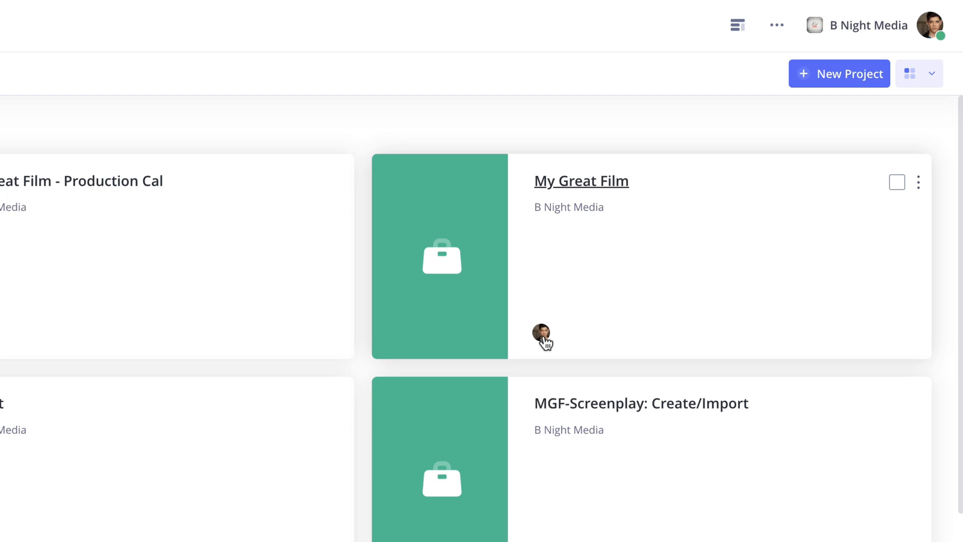
left_click(542, 336)
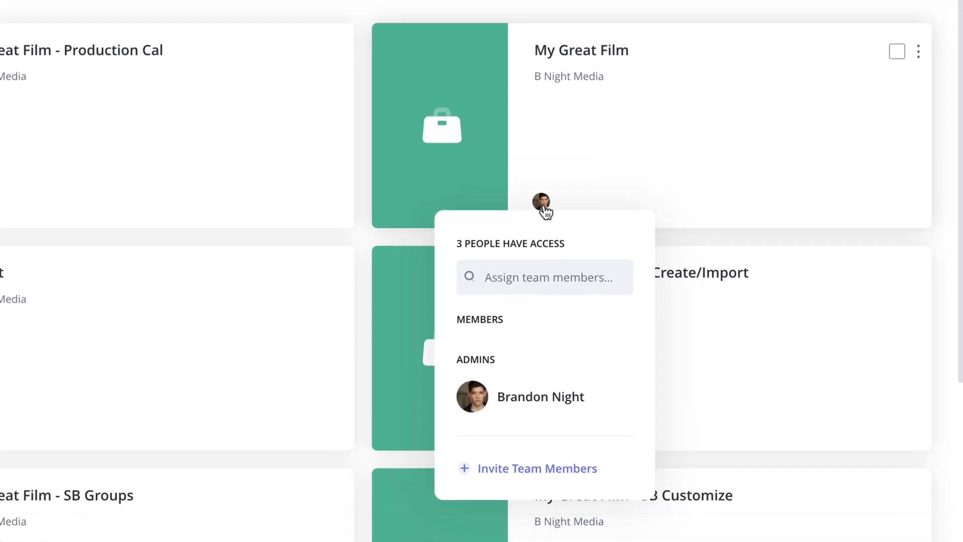
left_click(544, 277)
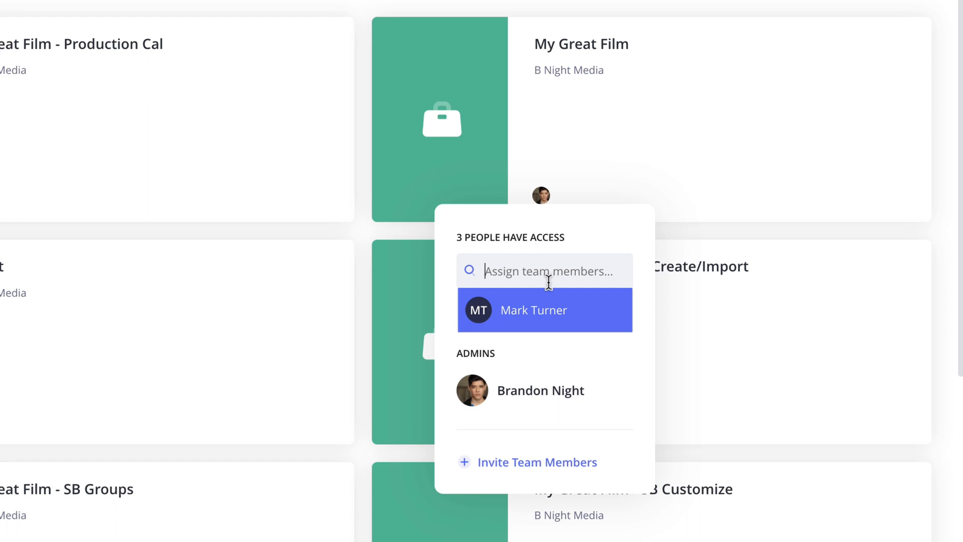
mouse_move(585, 318)
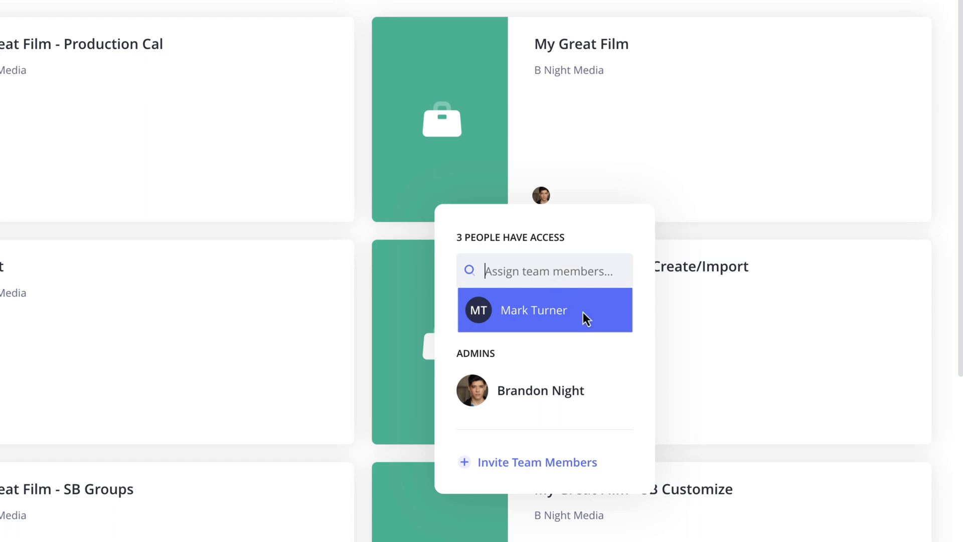
left_click(542, 310)
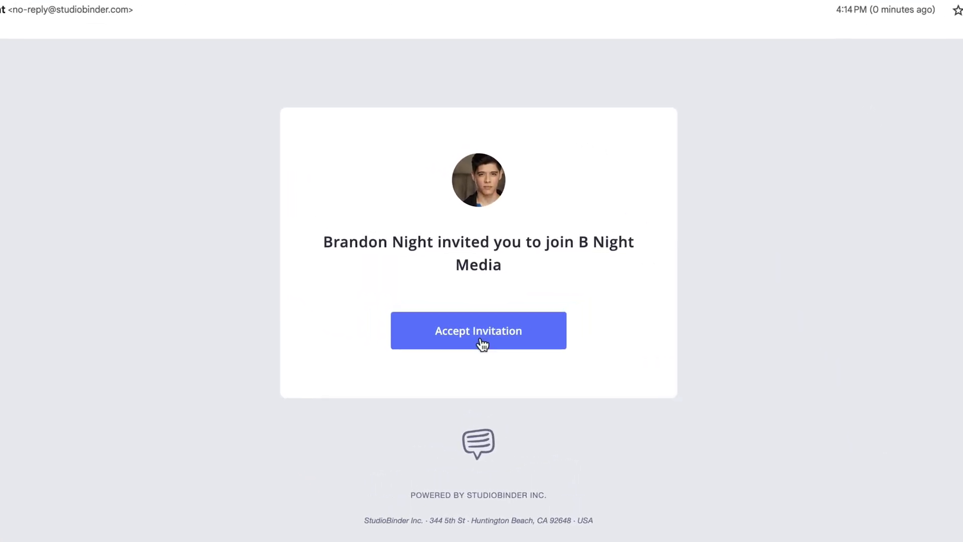
- Accept the email invitation to join B Night Media
left_click(478, 329)
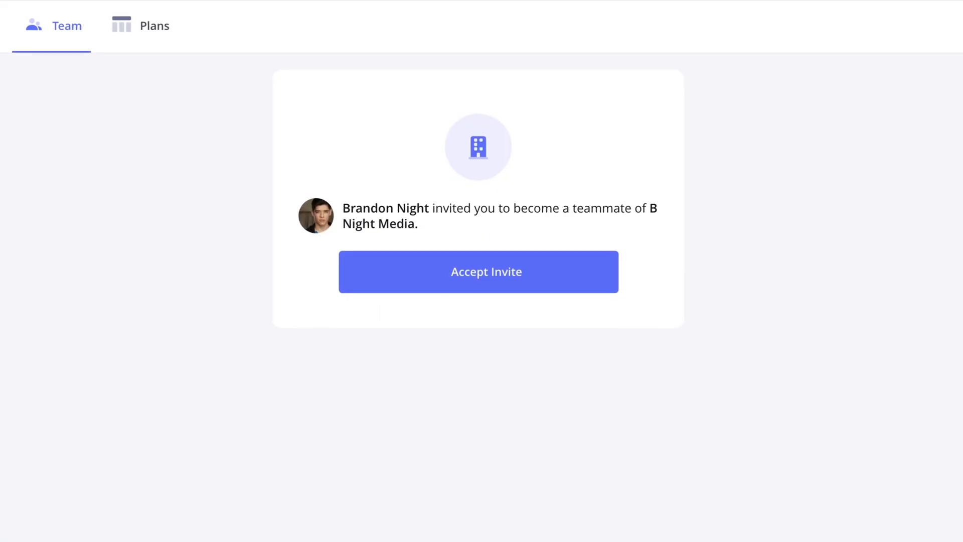